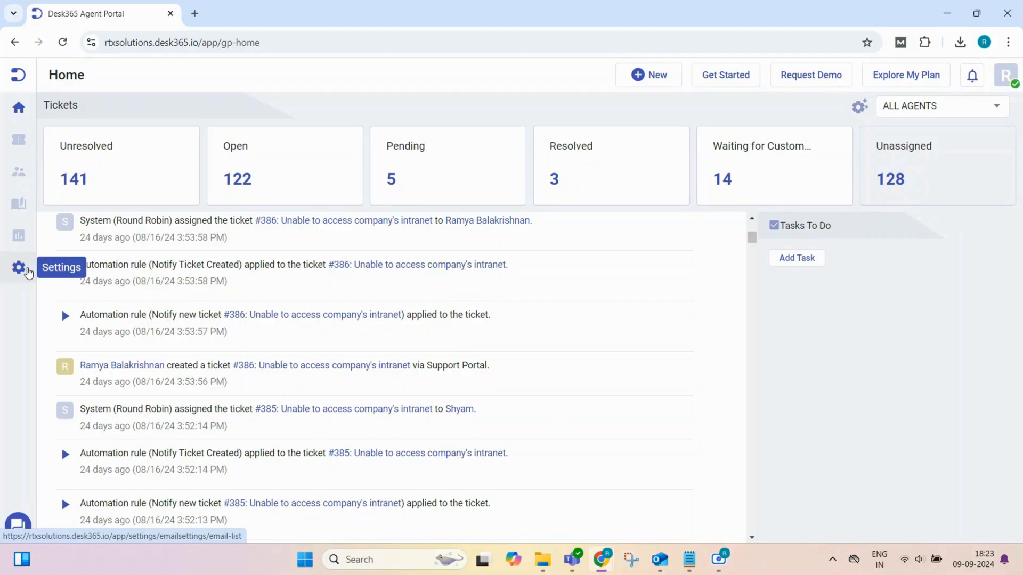
Go to Settings and show Round Robin Ticket Assignment with groups like Sales and IT Support.
left_click(18, 267)
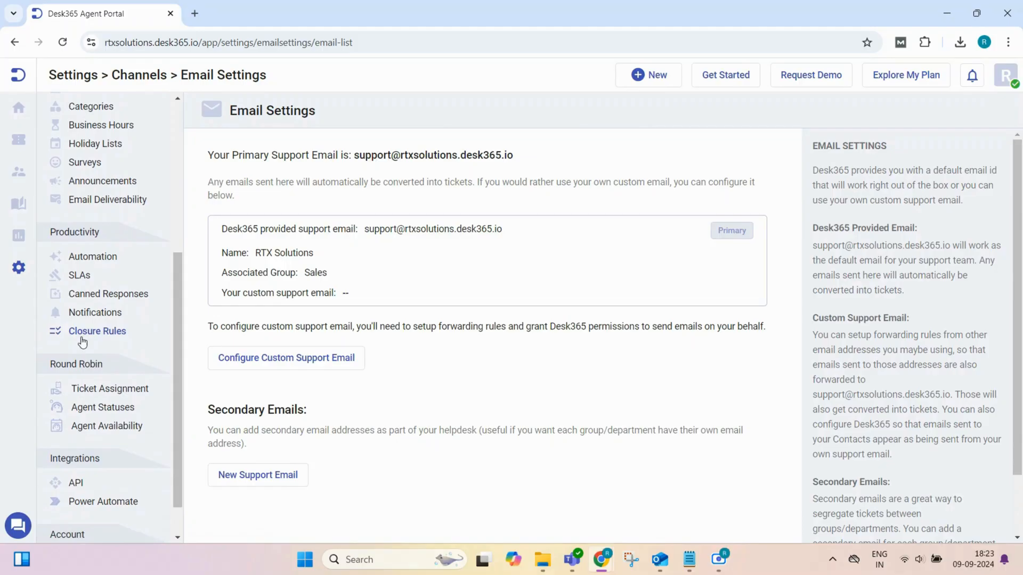
left_click(110, 388)
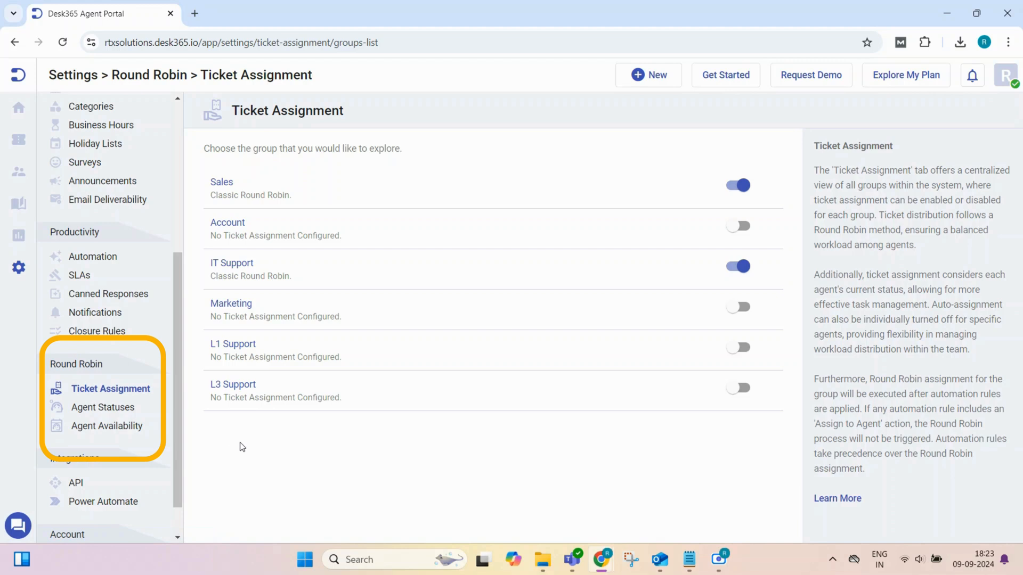
Switch on Classic Round Robin for IT Support and acknowledge the 'Round Robin is now active' notice.
left_click(221, 182)
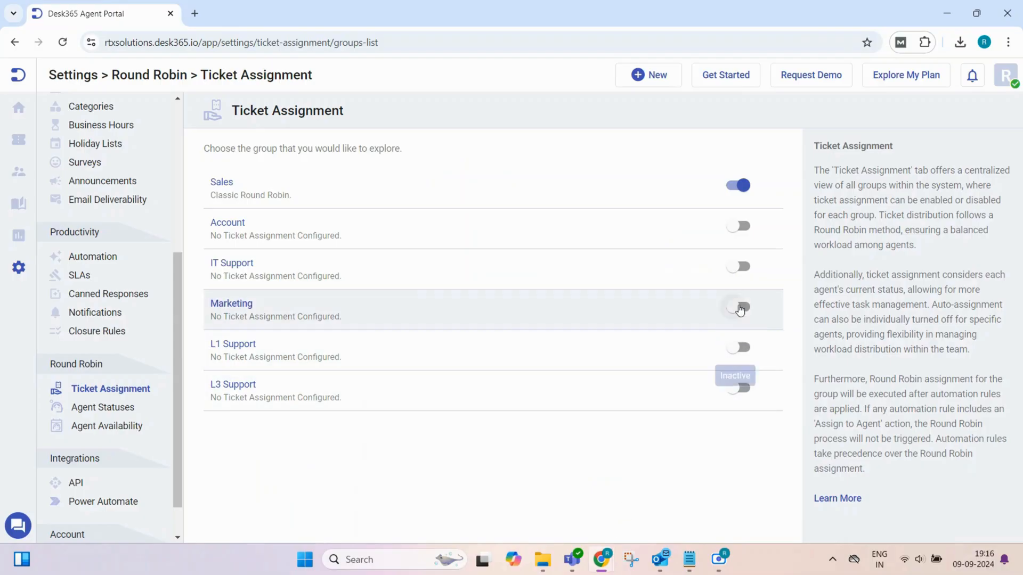
left_click(738, 308)
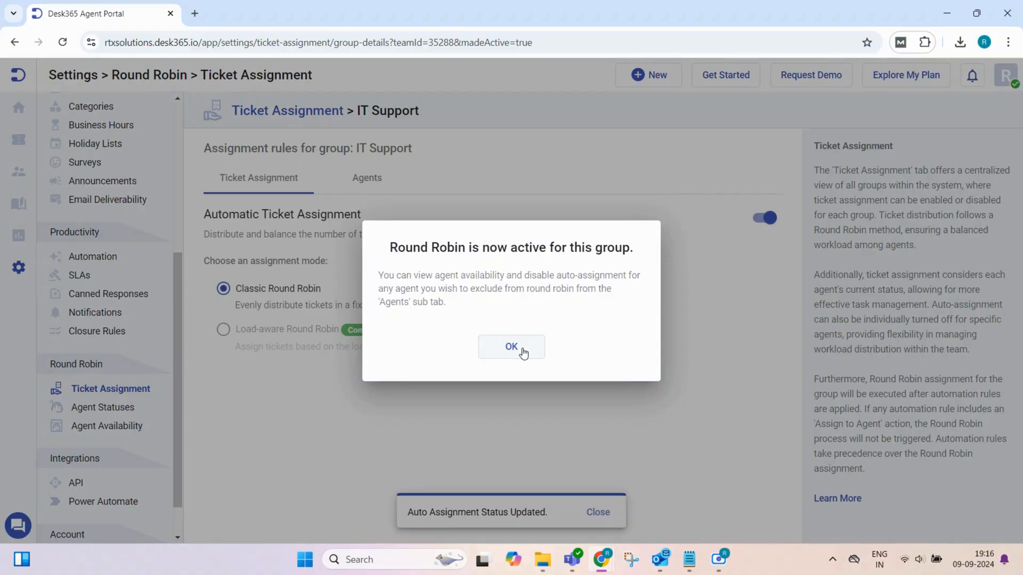
left_click(512, 347)
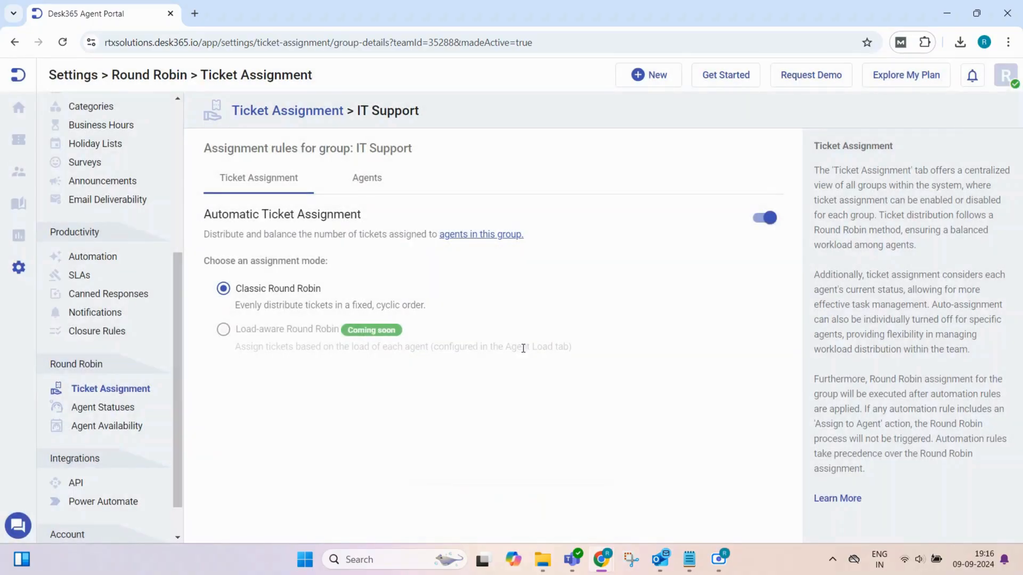
mouse_move(536, 376)
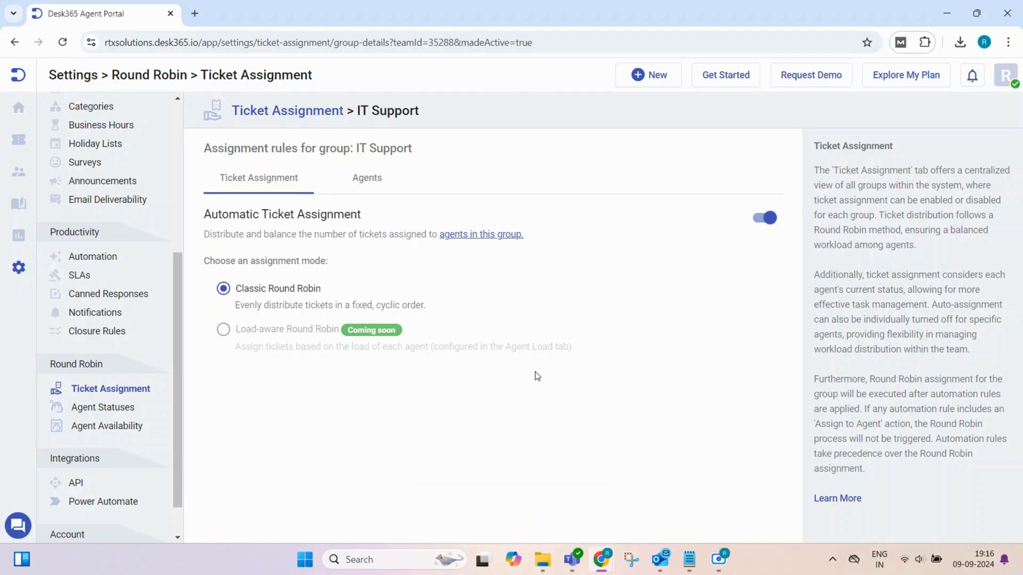
mouse_move(366, 181)
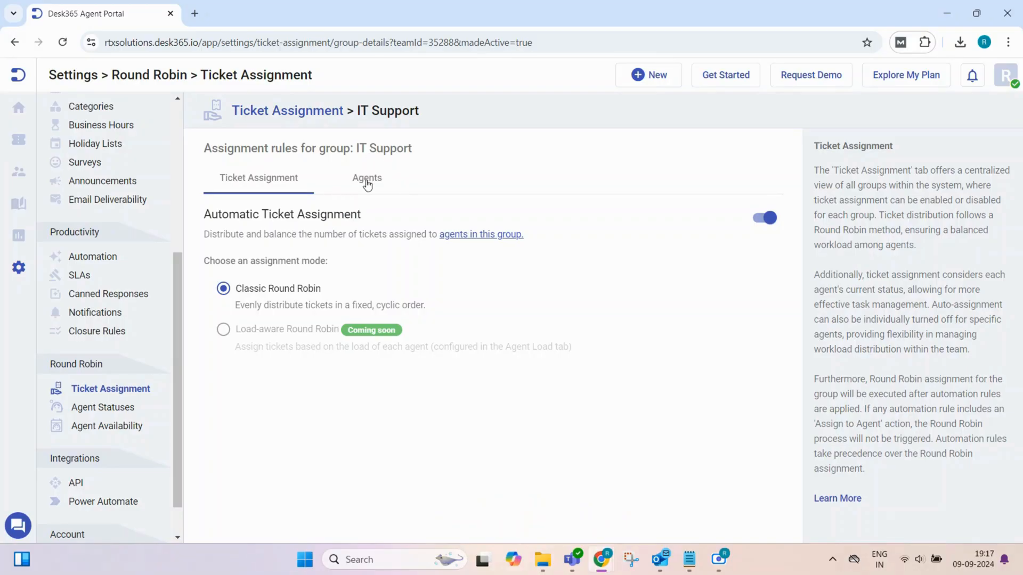
Review the IT Support agents list, then move to Agent Statuses to add a status.
left_click(367, 177)
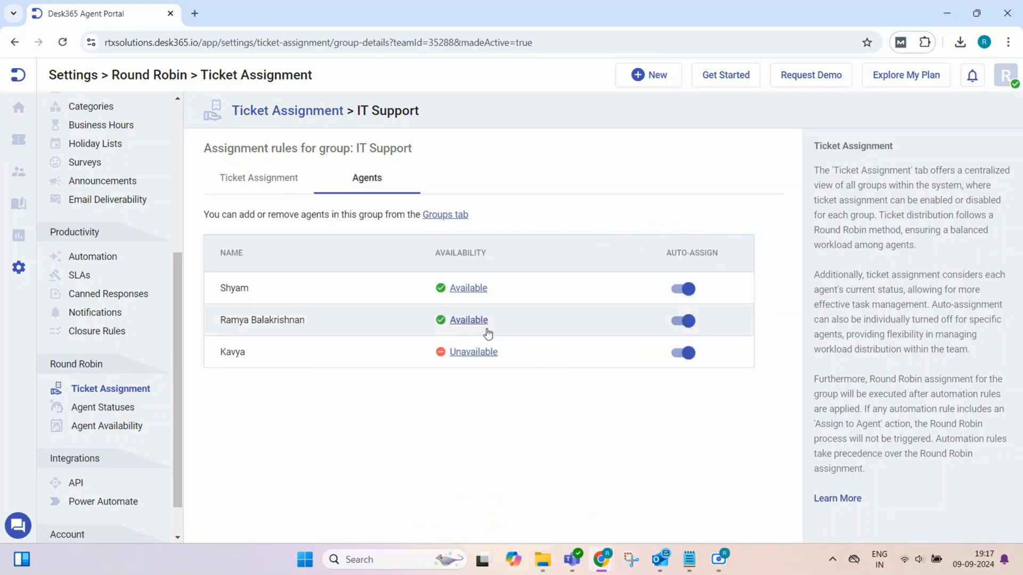
mouse_move(535, 414)
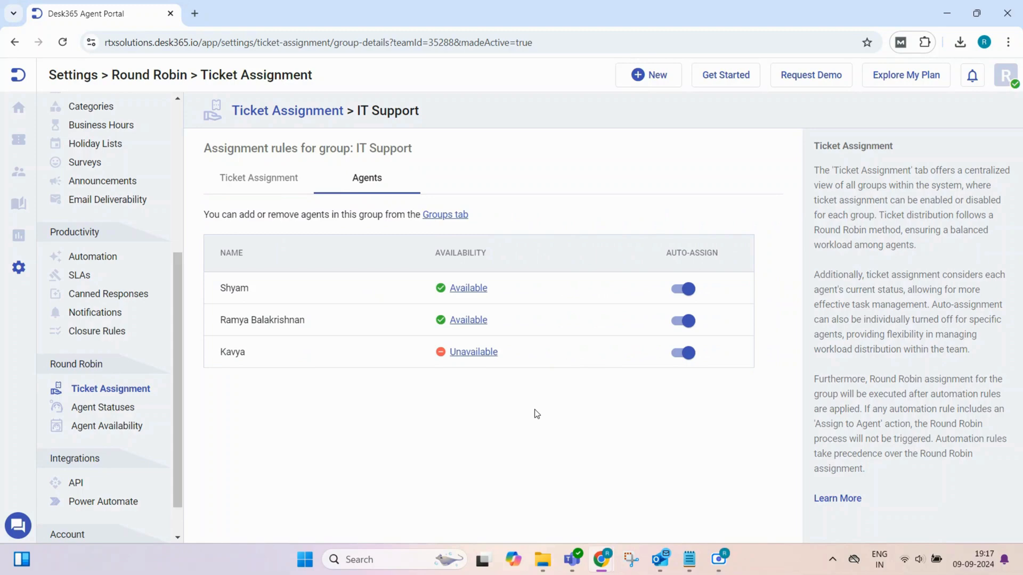
mouse_move(658, 377)
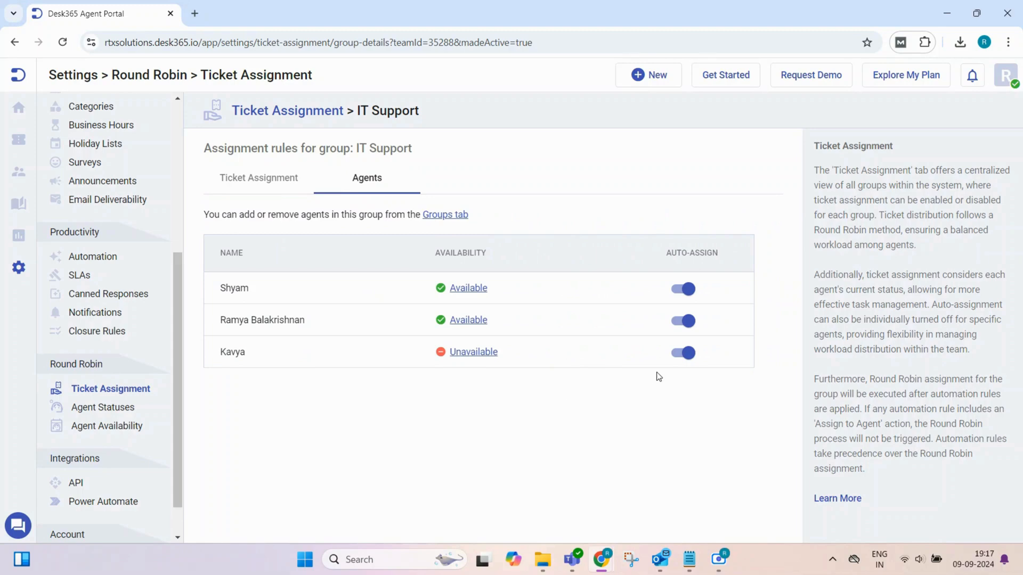
left_click(682, 353)
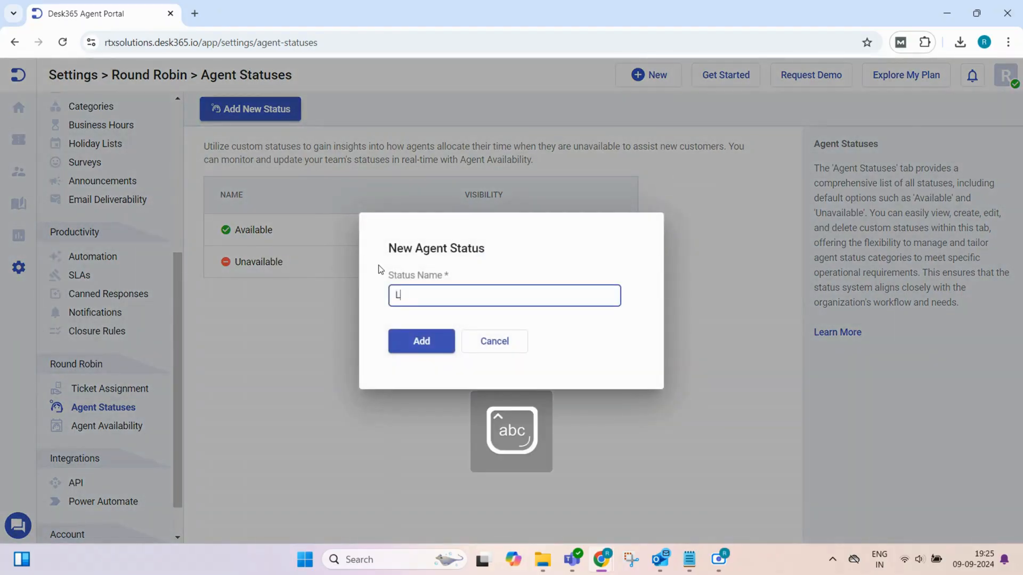
Create a 'Lunch' agent status with visibility on, beside Available and Unavailable.
type("unch")
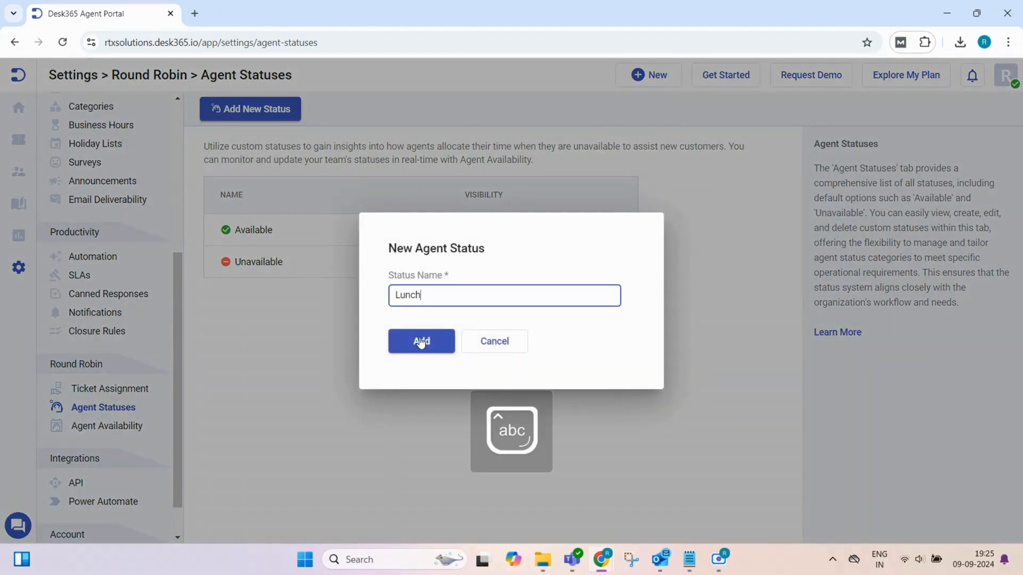
left_click(421, 341)
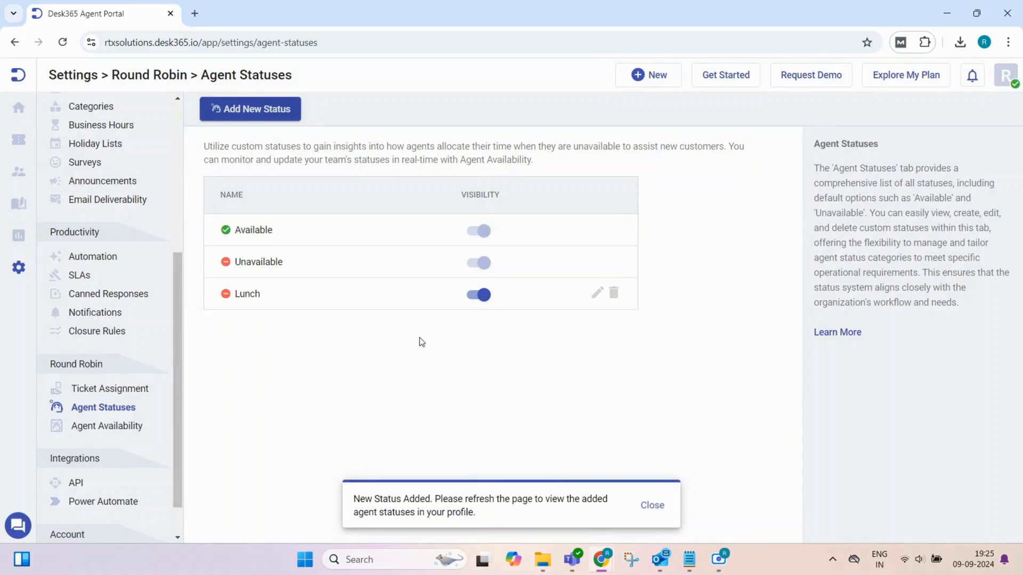
mouse_move(520, 342)
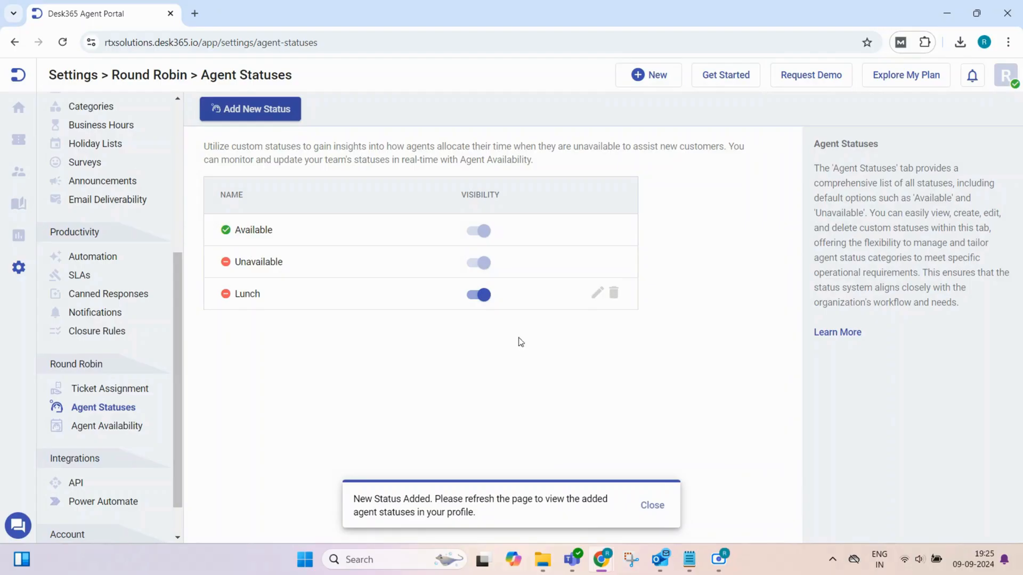
mouse_move(597, 292)
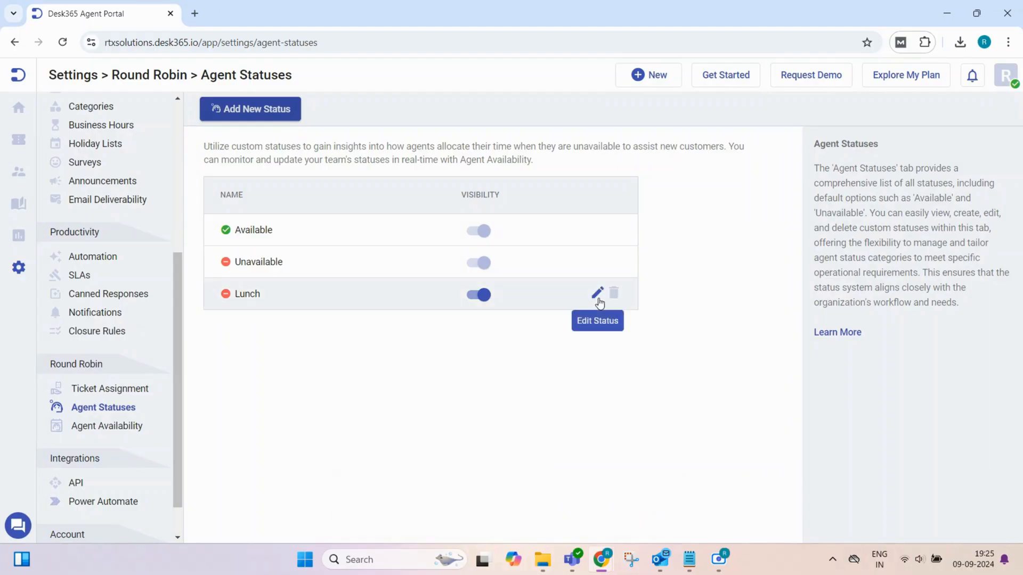
left_click(596, 294)
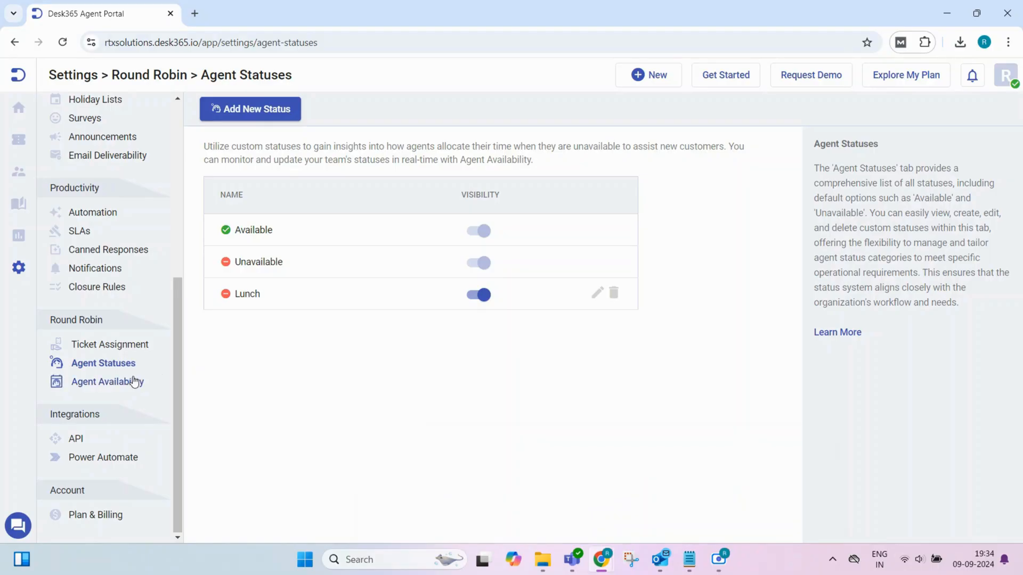
In Agent Availability, confirm the first agent's status dropdown offers Lunch without changing it.
left_click(107, 381)
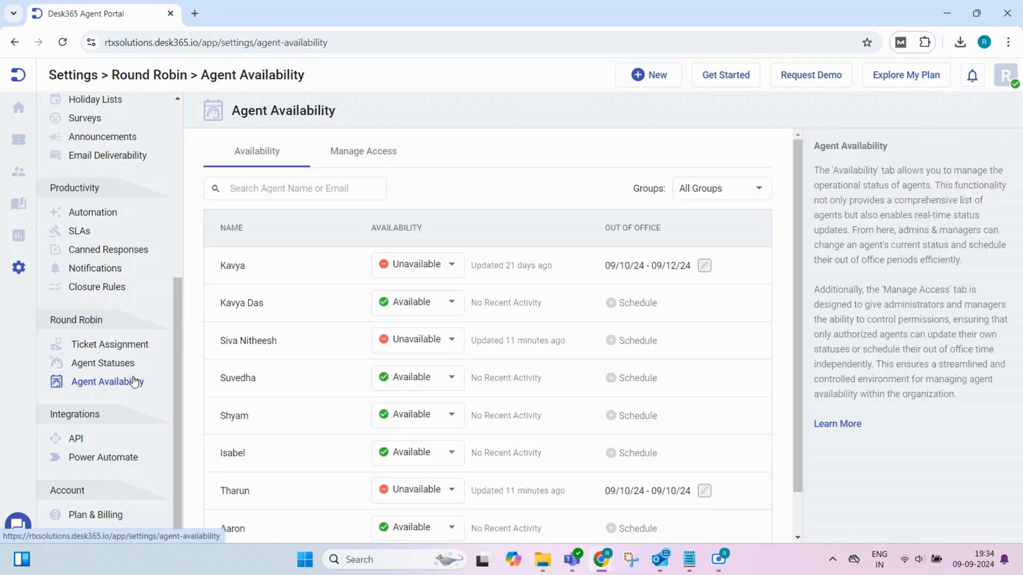
scroll("down", 3)
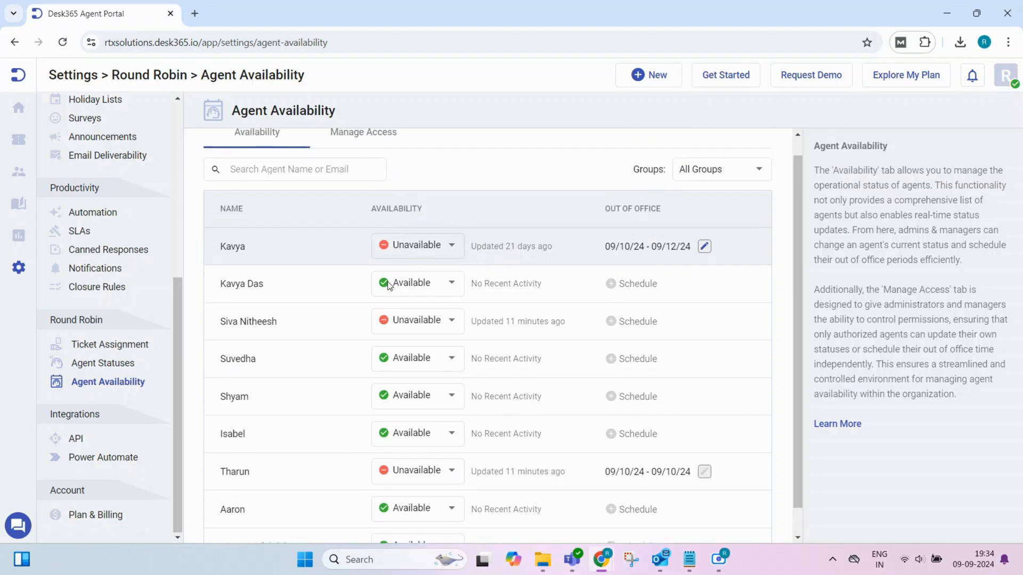
left_click(416, 245)
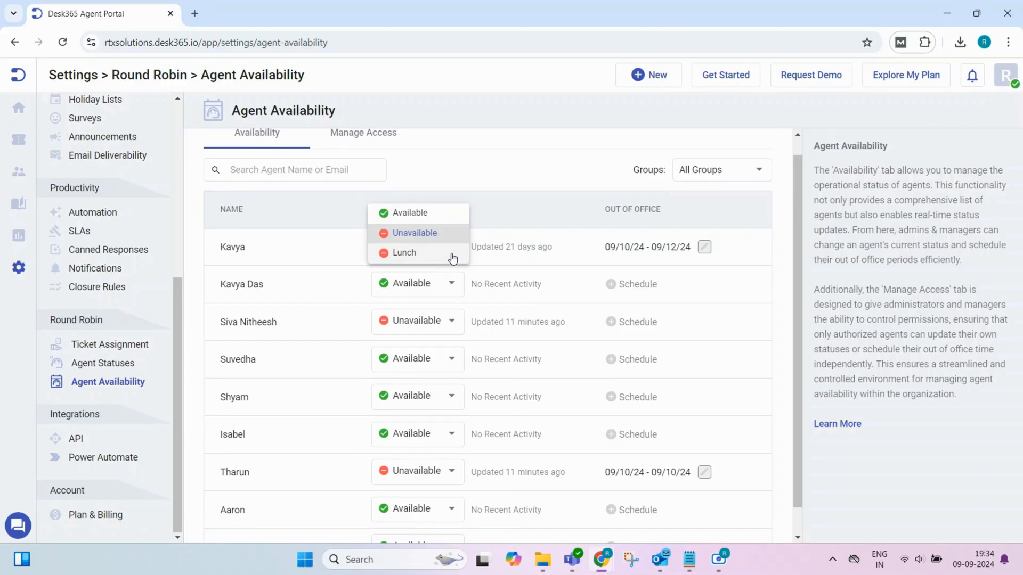
left_click(415, 233)
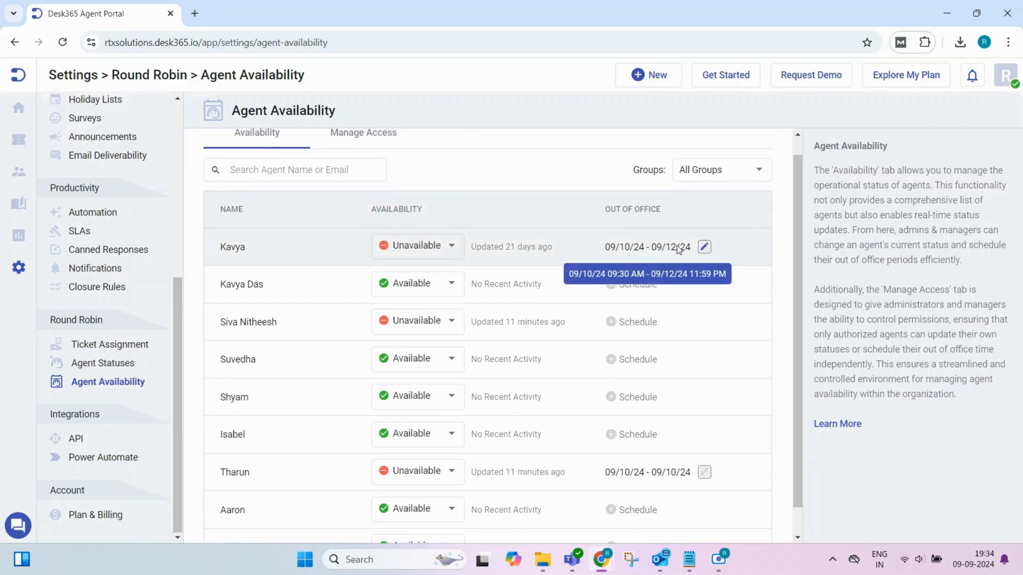
Resave the first agent's existing out-of-office schedule.
left_click(704, 247)
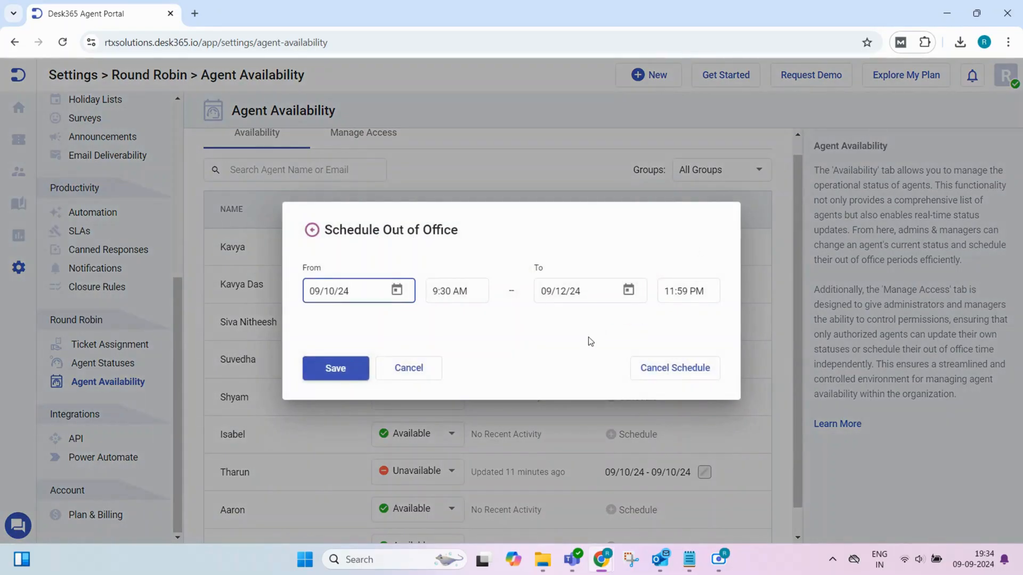
left_click(335, 368)
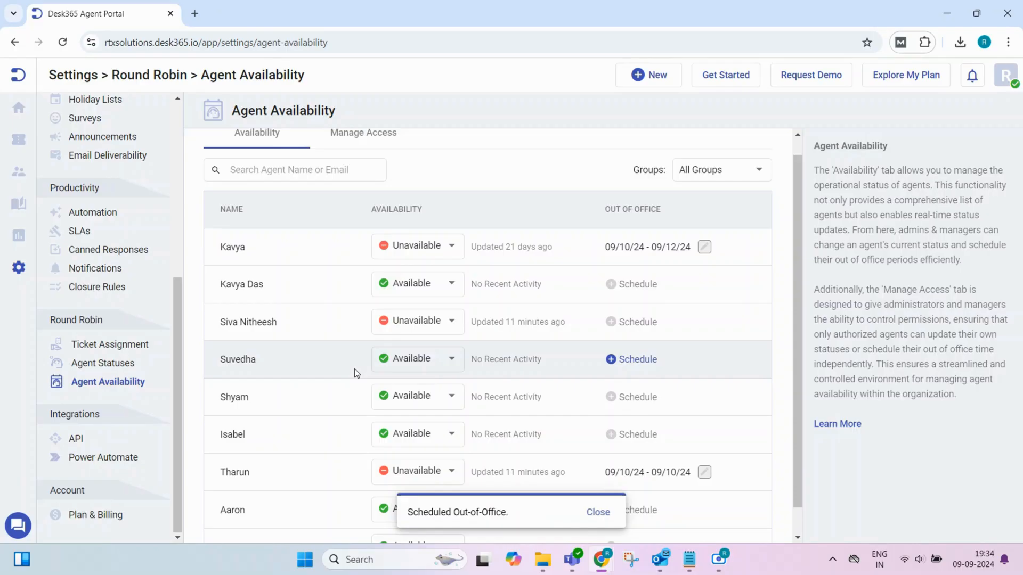
scroll("down", 3)
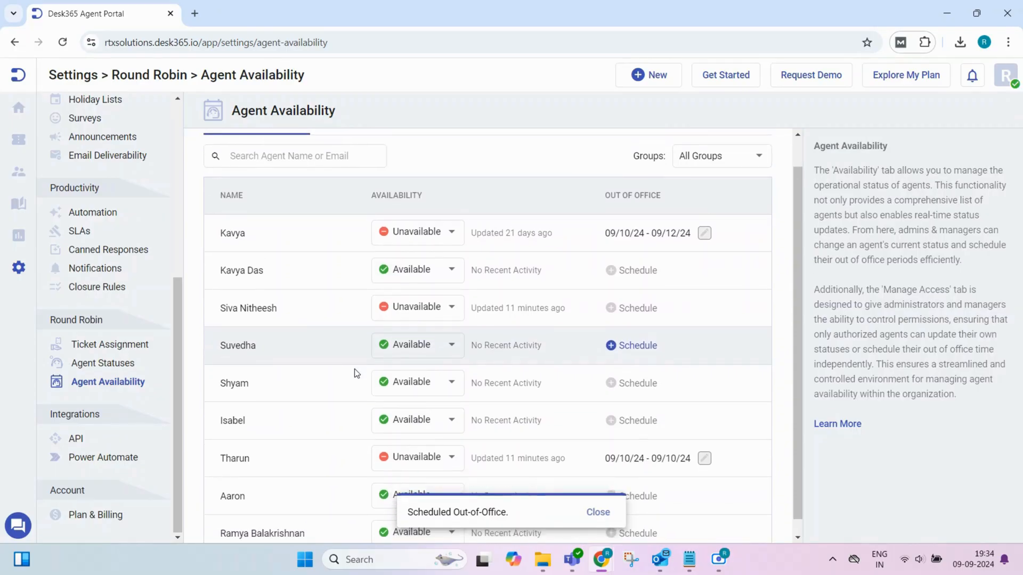
left_click(597, 511)
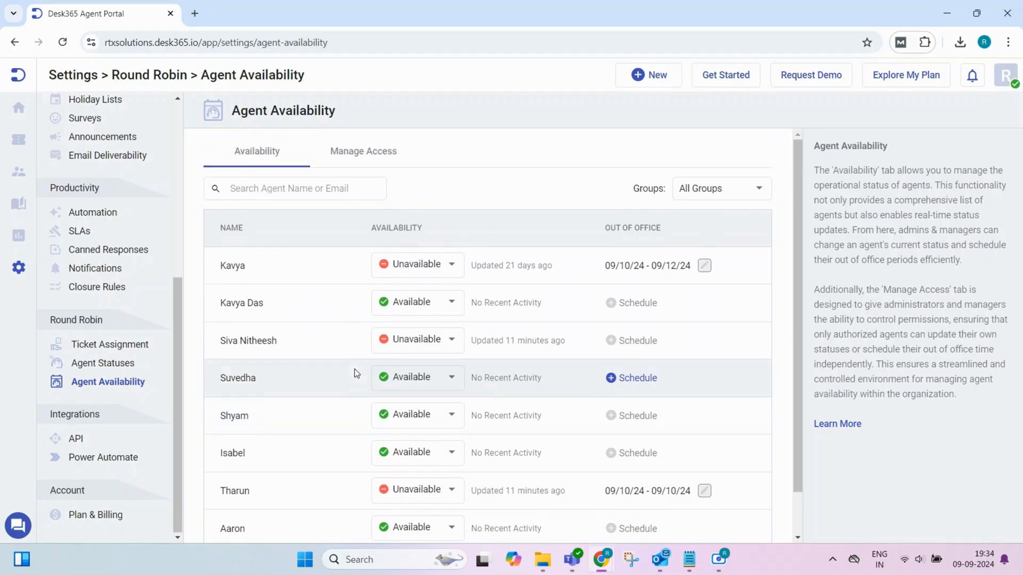
Show Manage Access, where agents may change their status and set out-of-office.
left_click(362, 151)
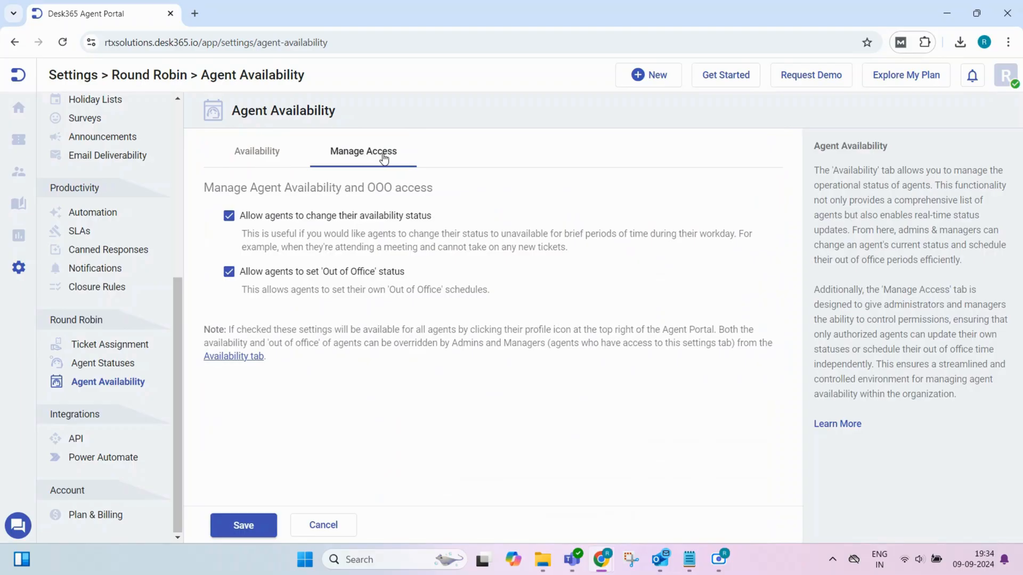
mouse_move(341, 248)
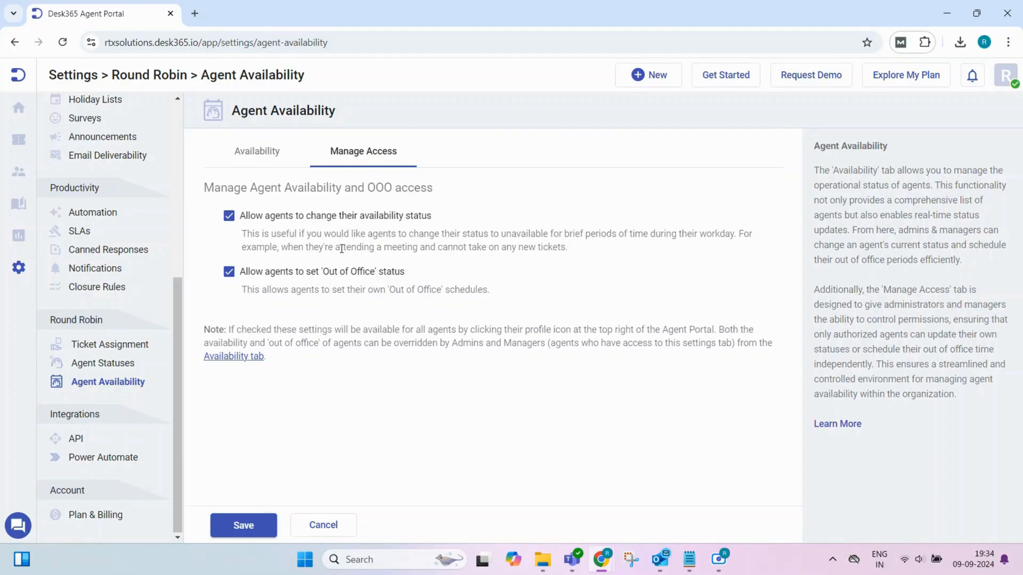
mouse_move(598, 186)
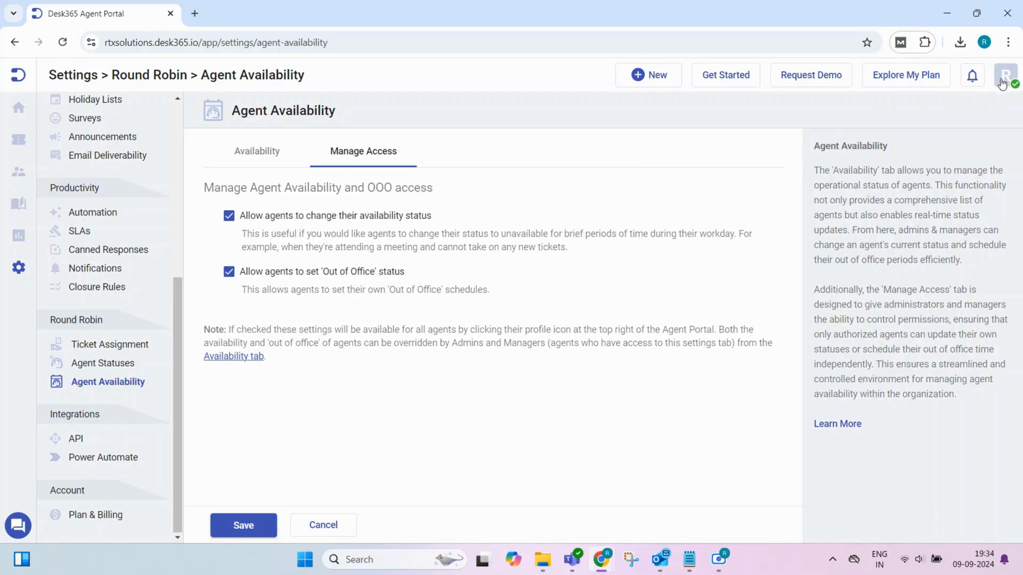
From the profile menu, bring up the prefilled Schedule Out of Office dialog.
left_click(1004, 75)
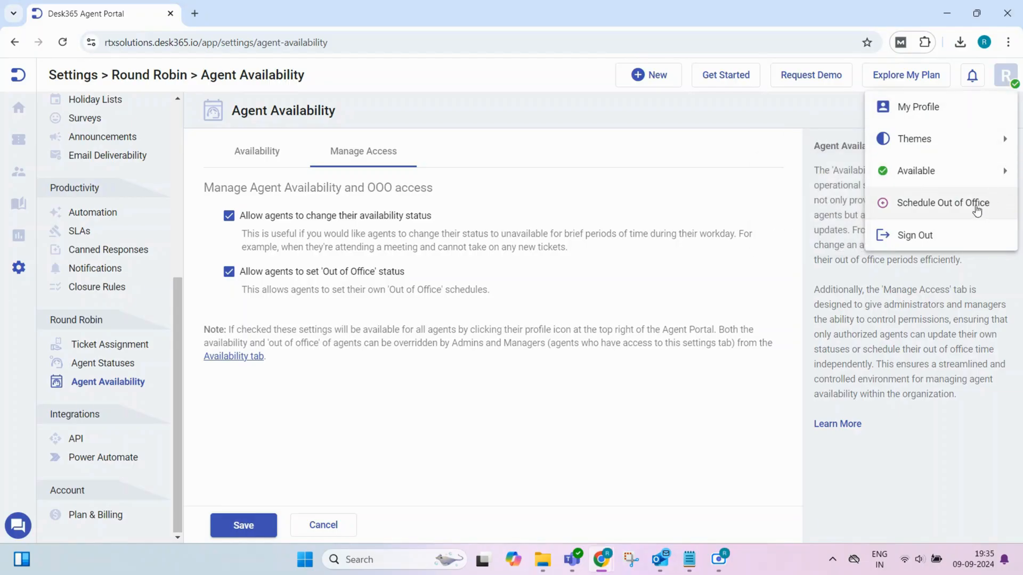
left_click(941, 202)
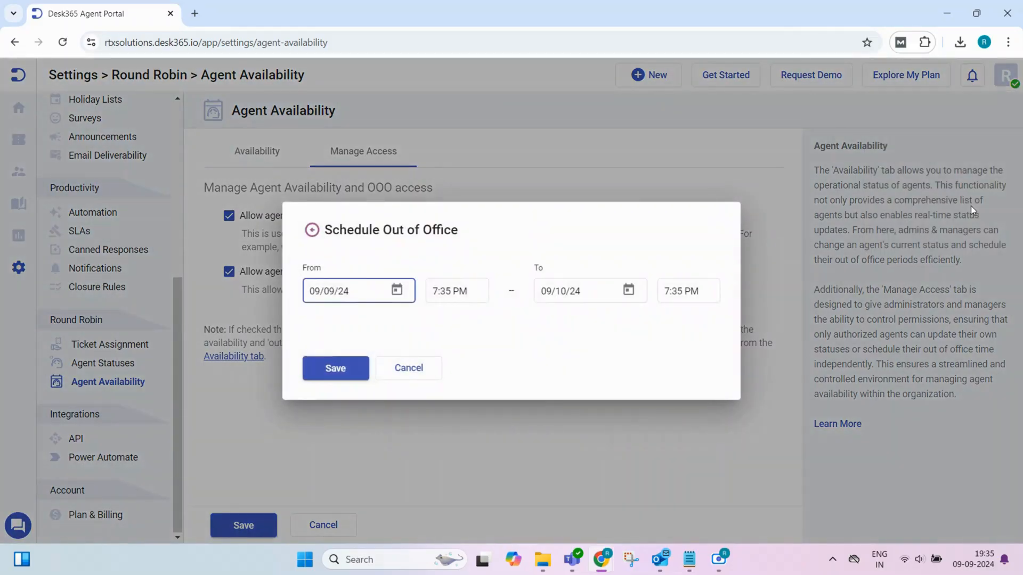